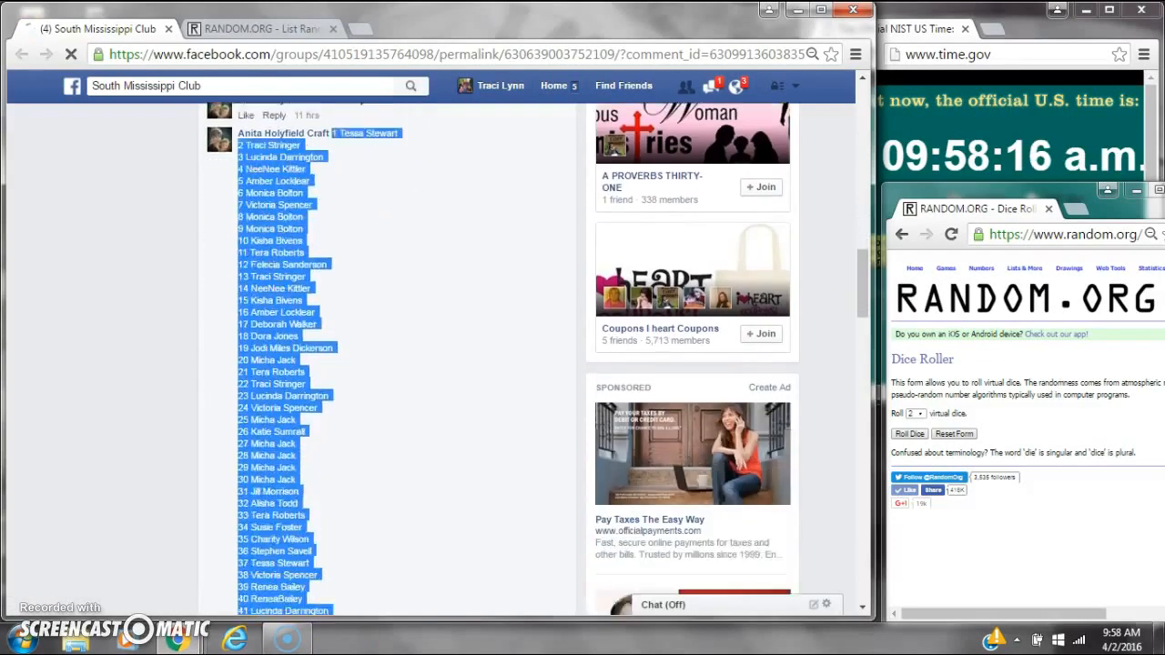
Scroll past the 75-name list to the bottom of the group thread and comment 'live'
scroll("down", 3)
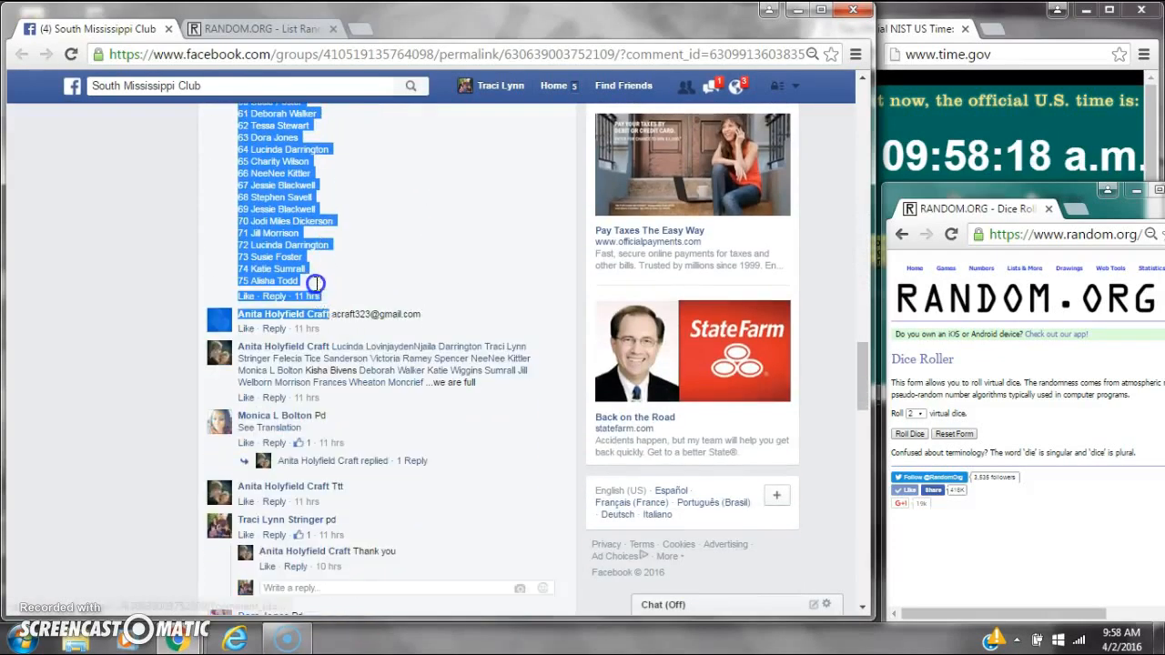
mouse_move(805, 593)
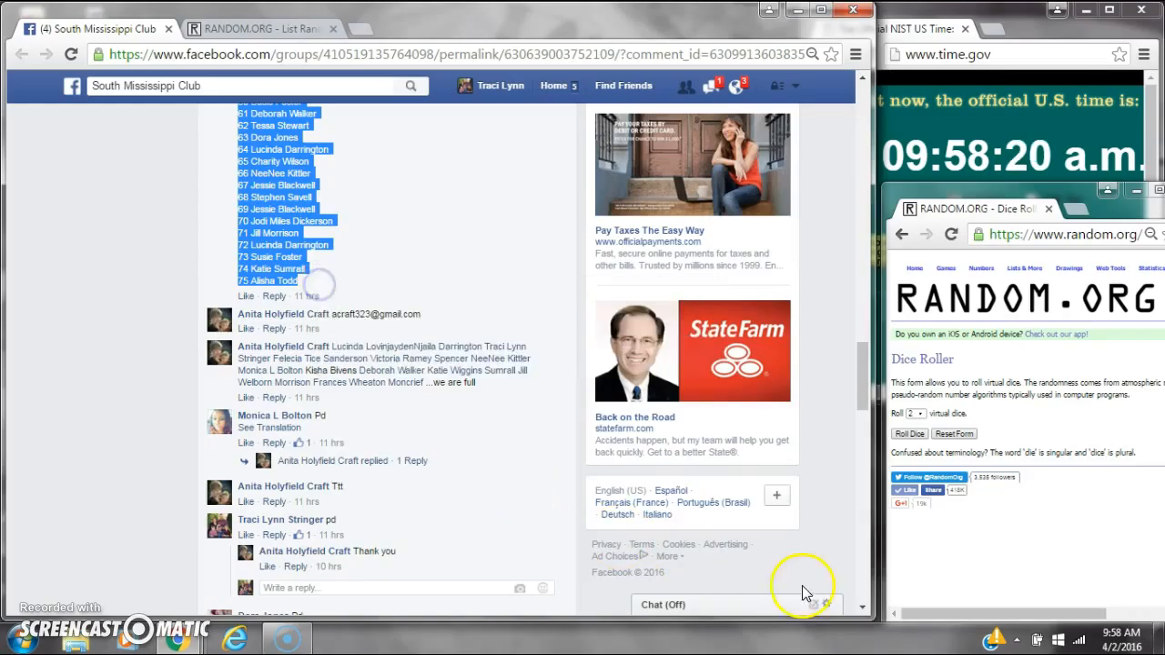
scroll("down", 3)
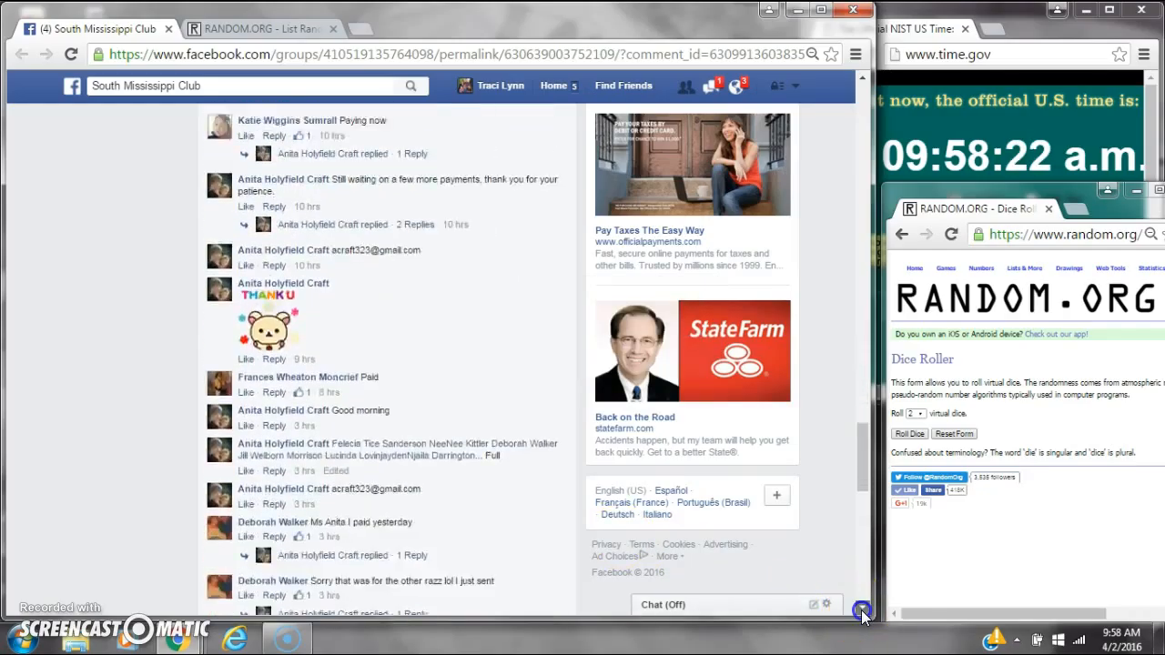
scroll("down", 3)
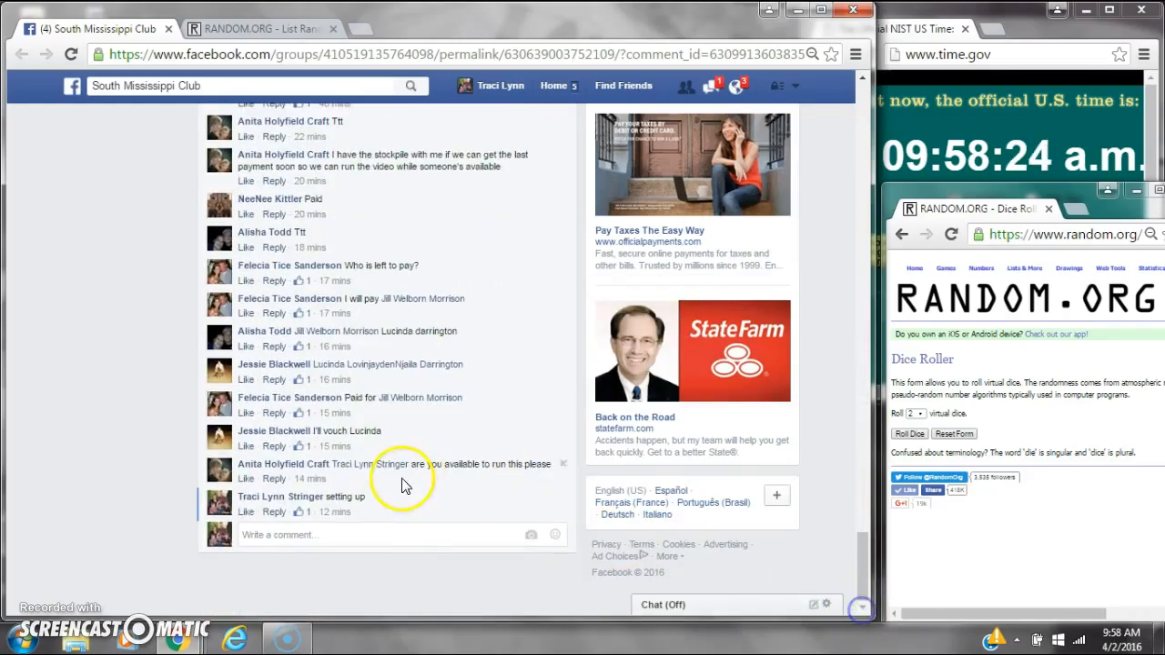
type("live")
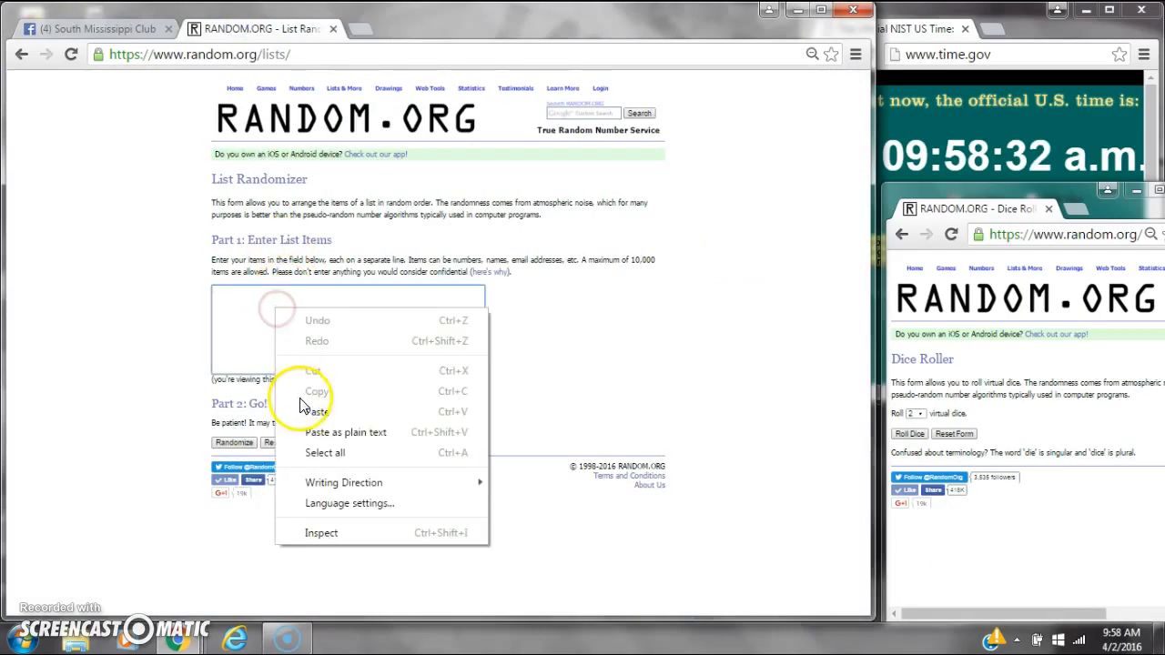
Paste the 75 copied names into the List Randomizer and roll the two dice
left_click(317, 412)
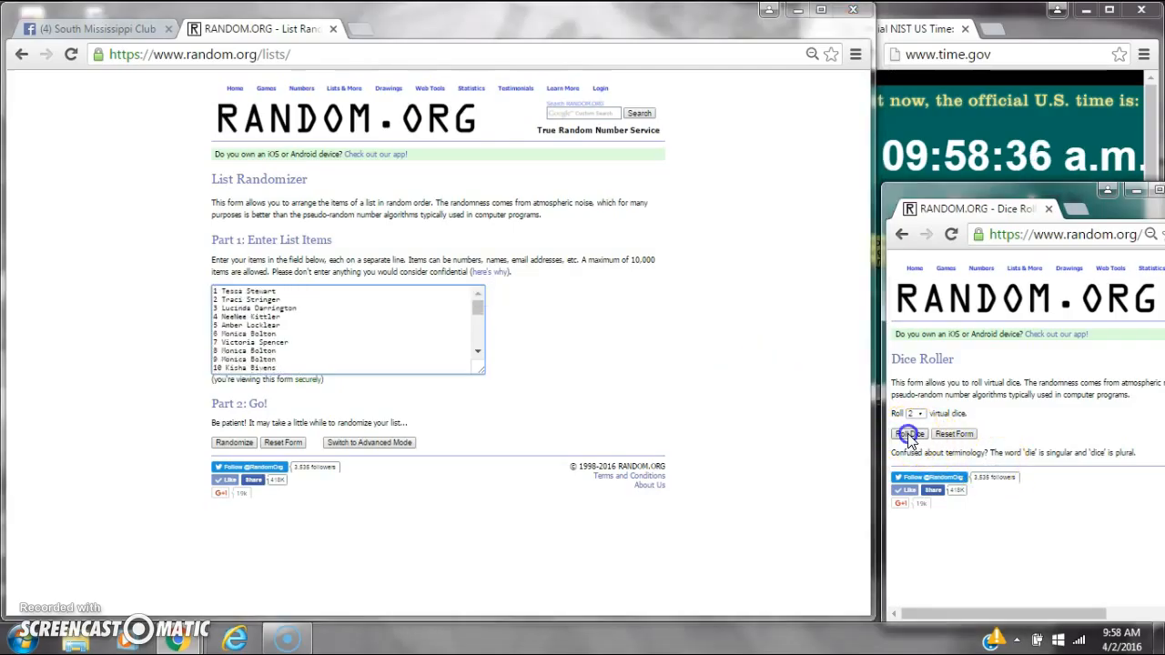
left_click(909, 433)
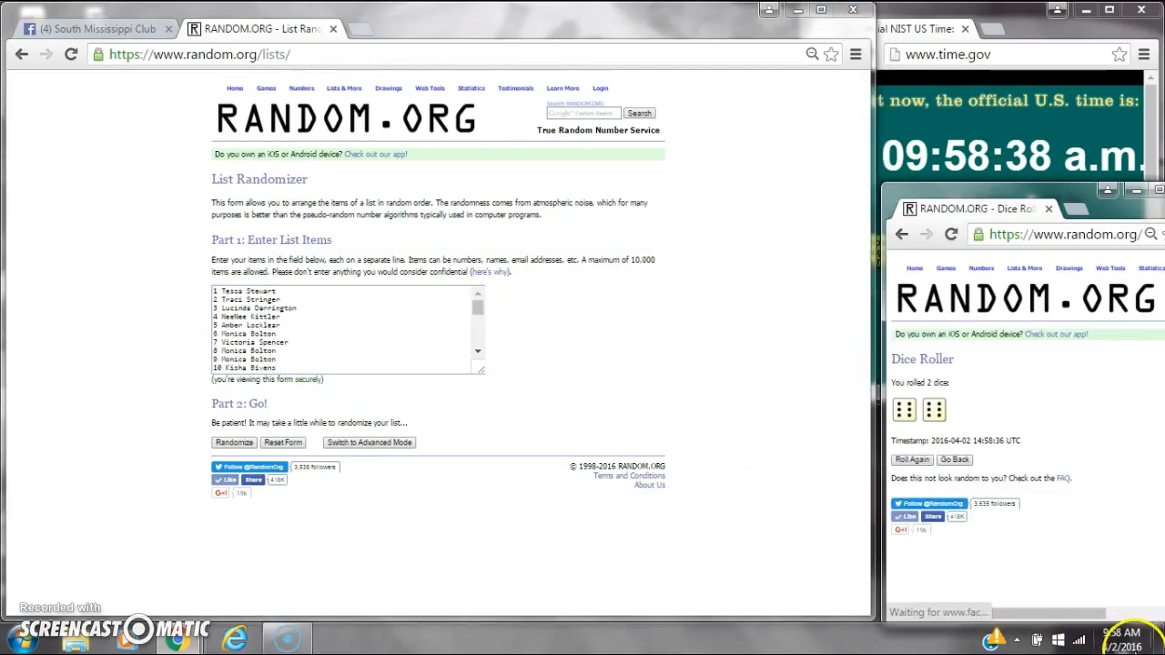
left_click(234, 443)
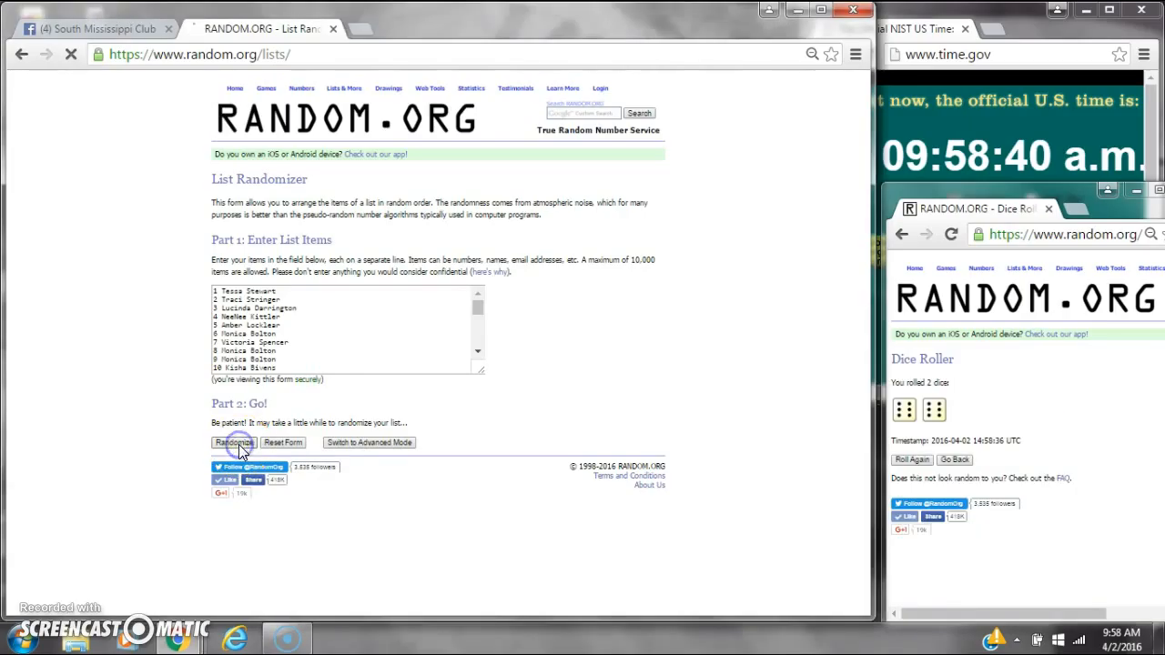
Randomize the name list, then reshuffle it with Again! until it reaches eleven shuffles
left_click(233, 442)
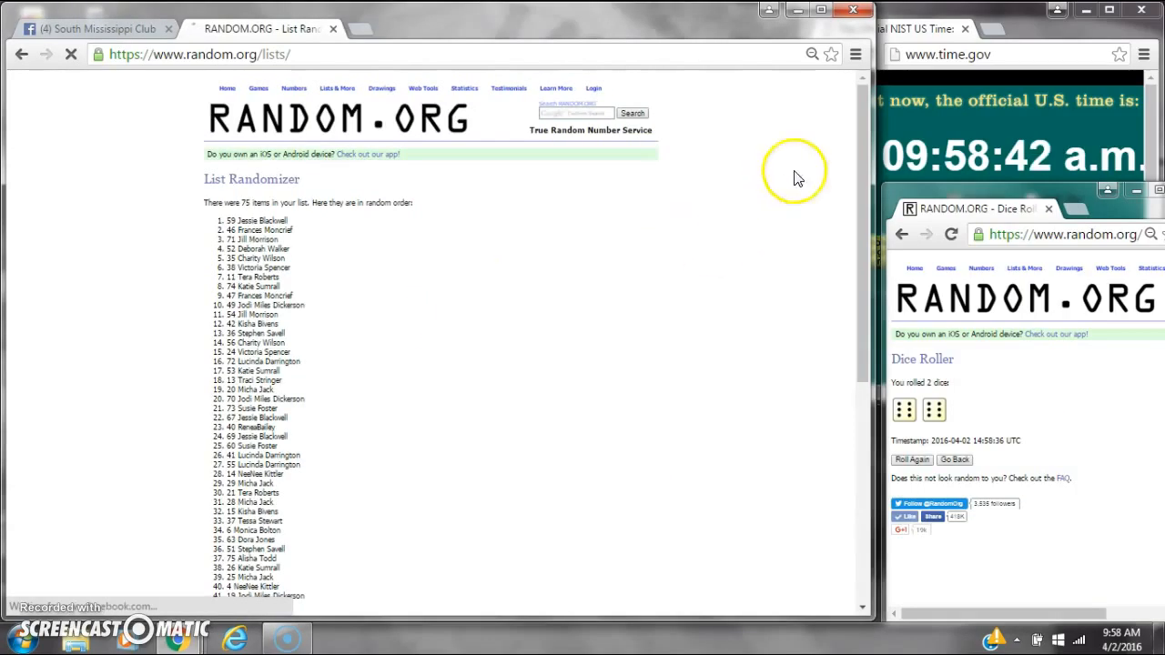
scroll("down", 3)
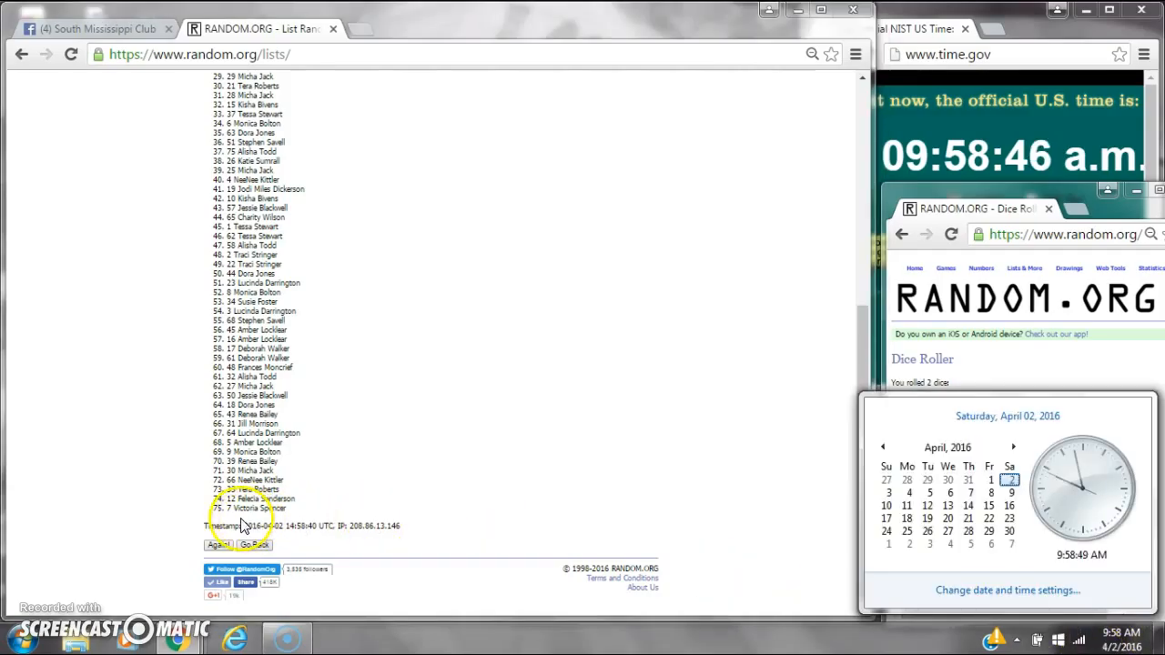
left_click(218, 544)
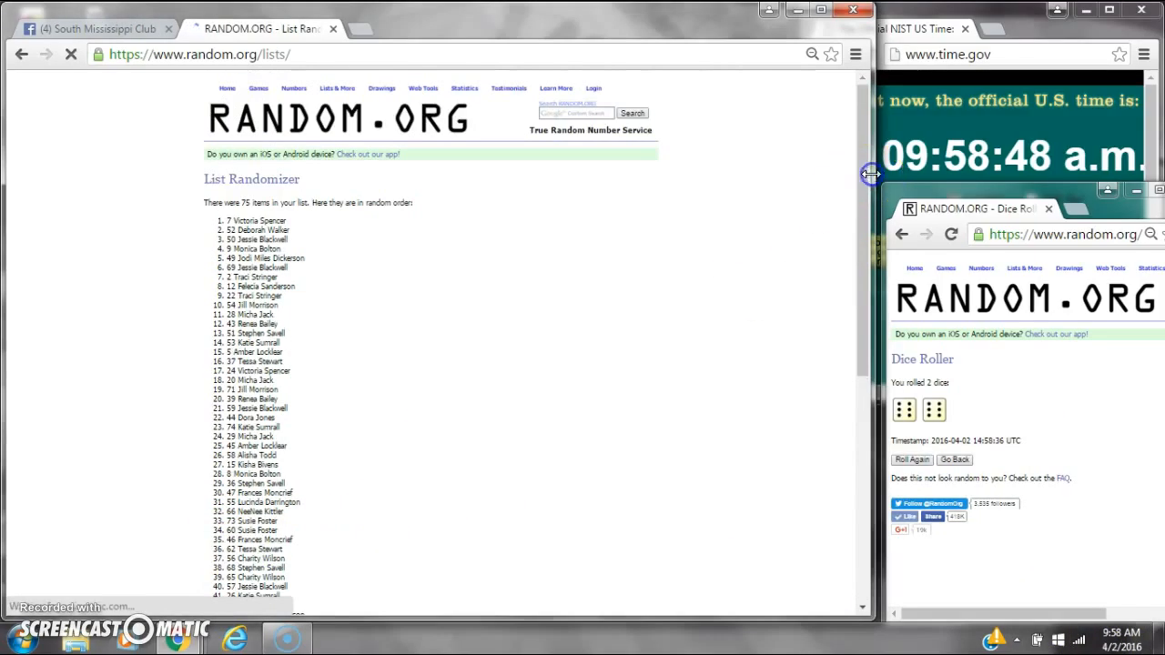
scroll("down", 3)
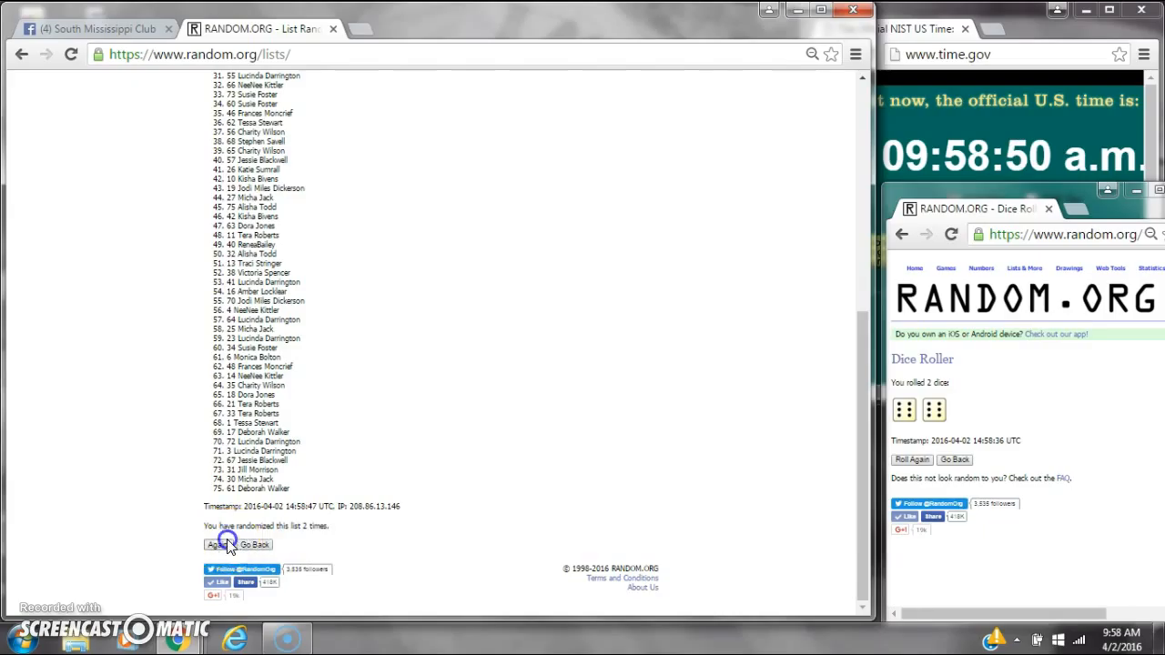
left_click(218, 544)
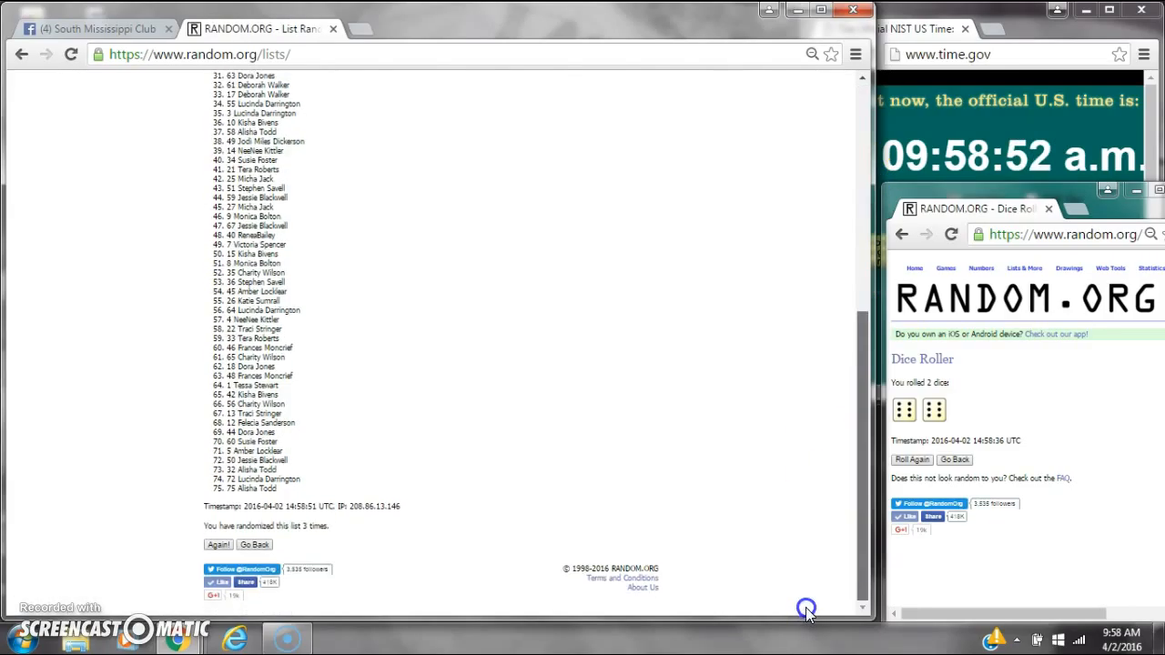
left_click(217, 544)
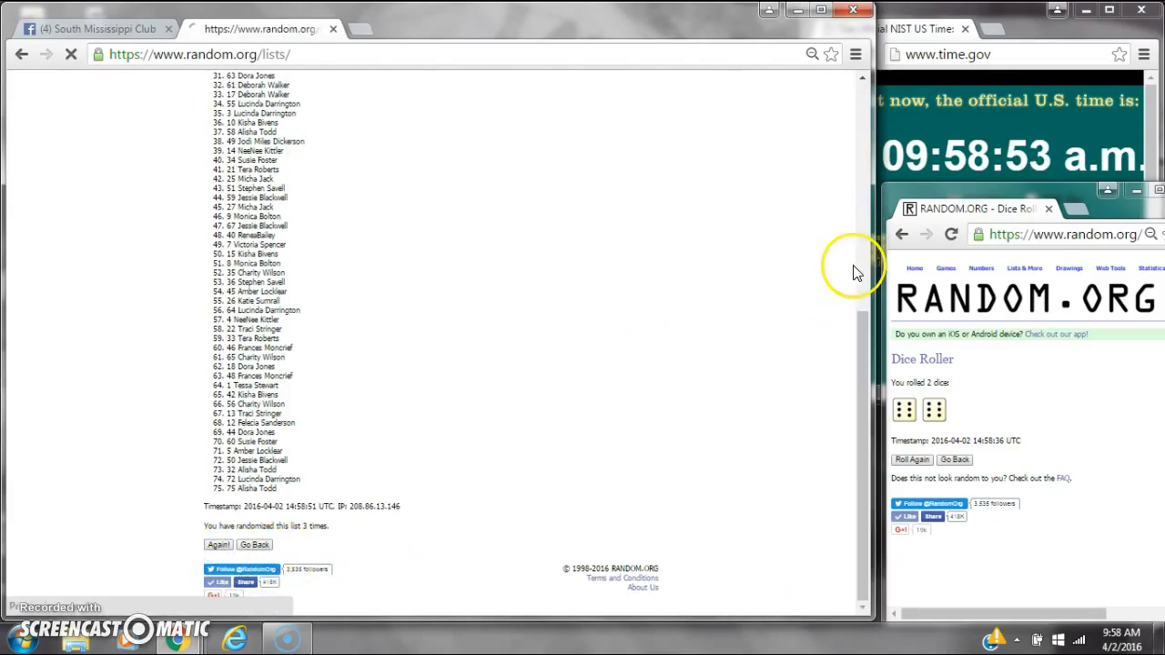
left_click(218, 545)
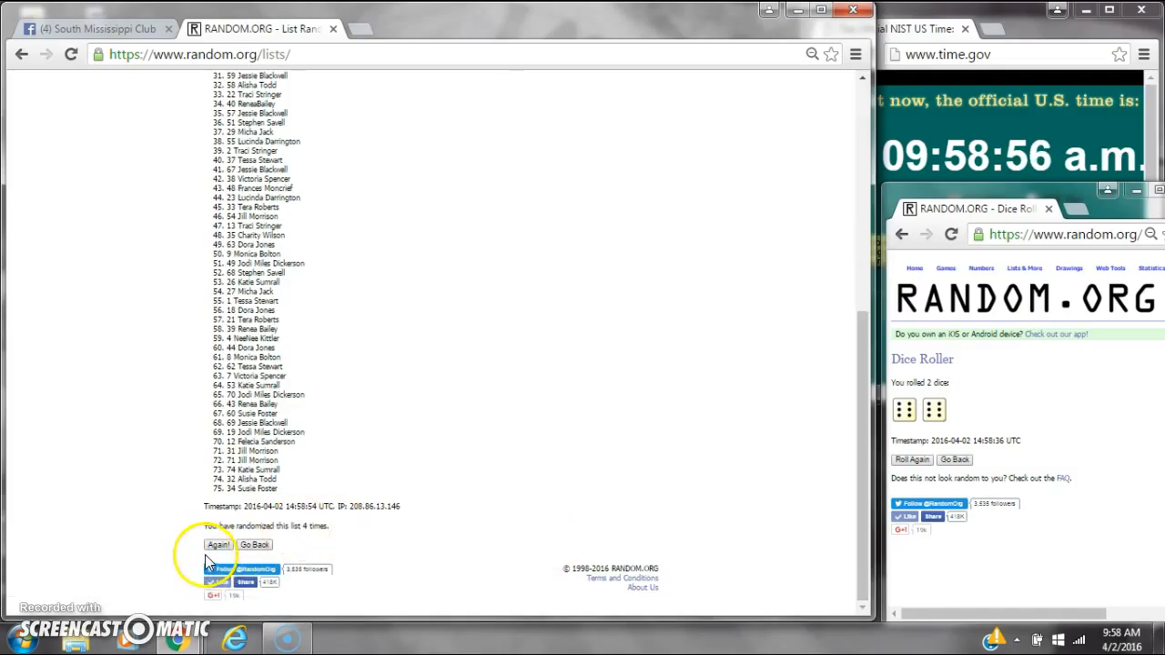
left_click(218, 544)
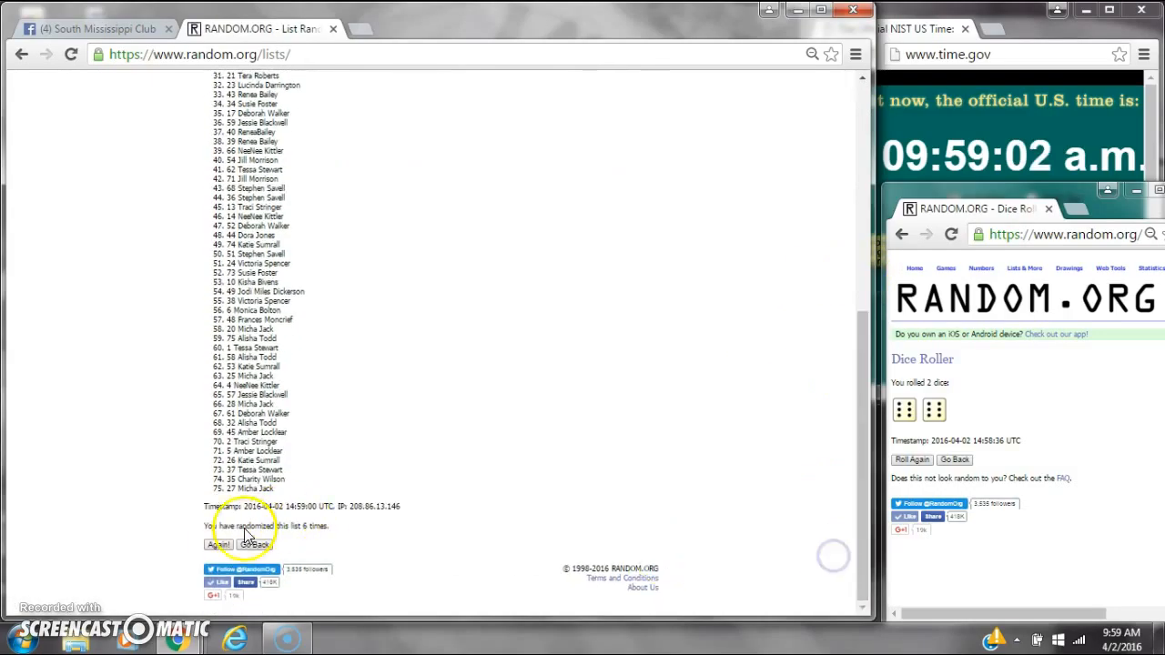
left_click(218, 544)
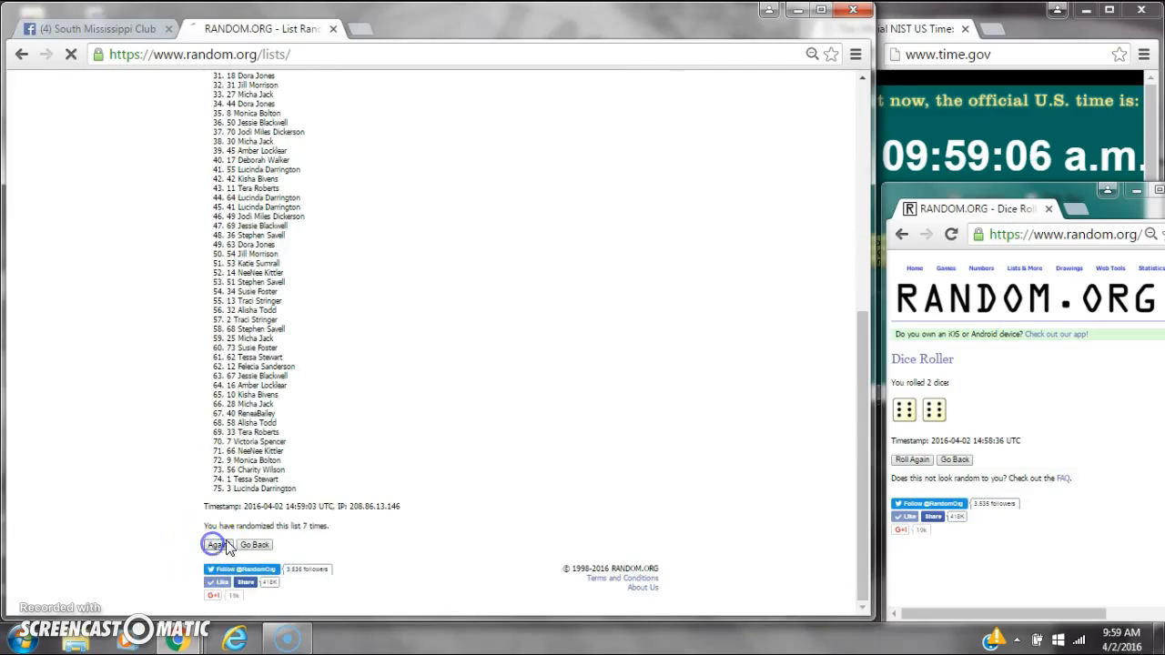
left_click(216, 544)
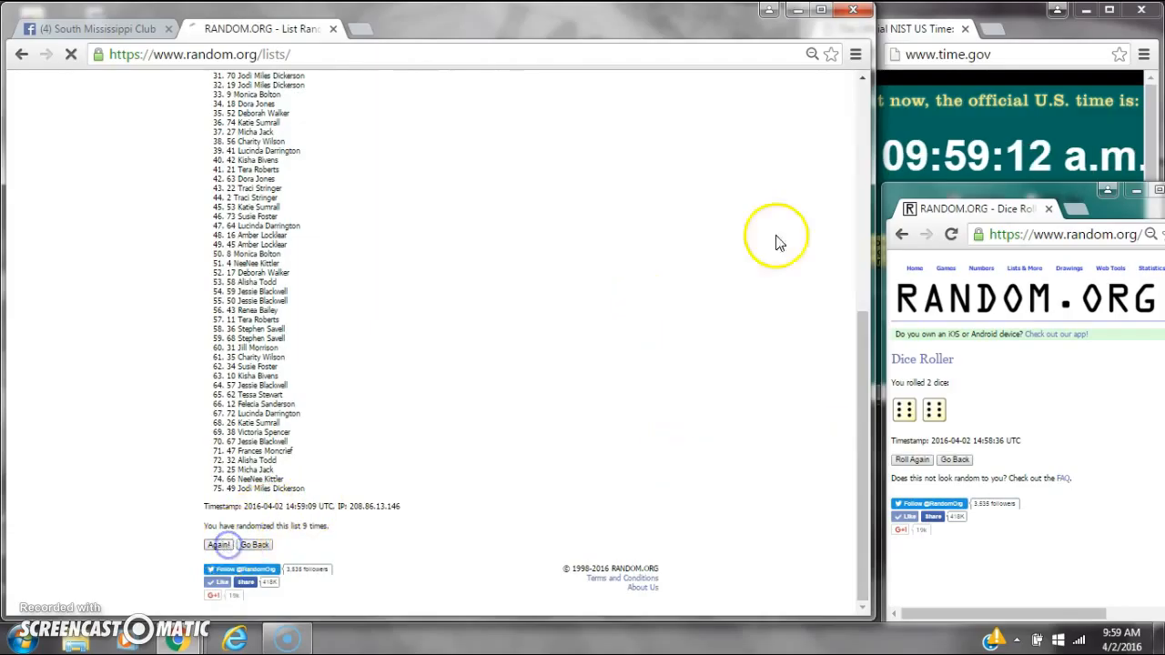
left_click(218, 544)
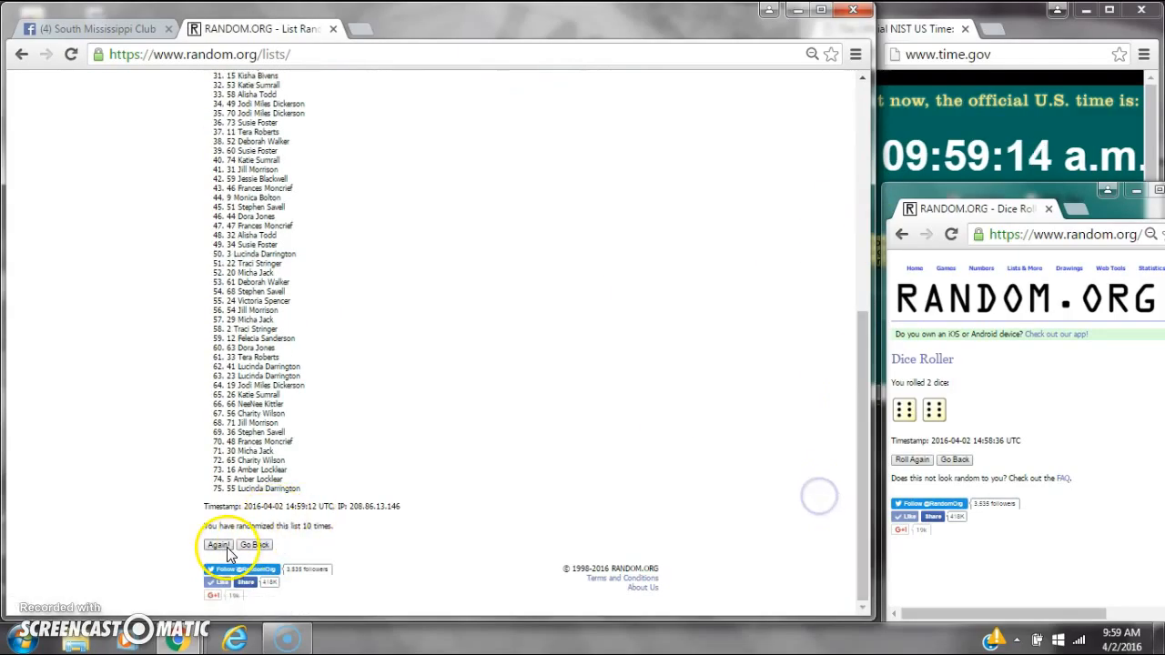
left_click(216, 544)
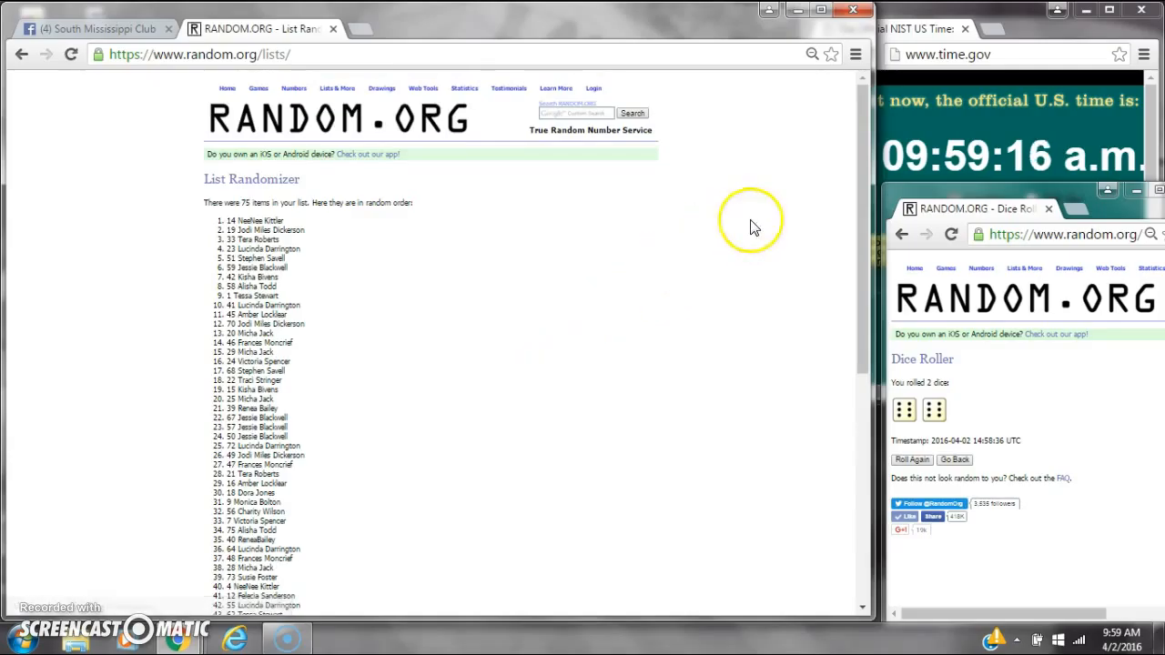
Shuffle the list a twelfth time, review the winner on top, and return to Facebook
scroll("down", 3)
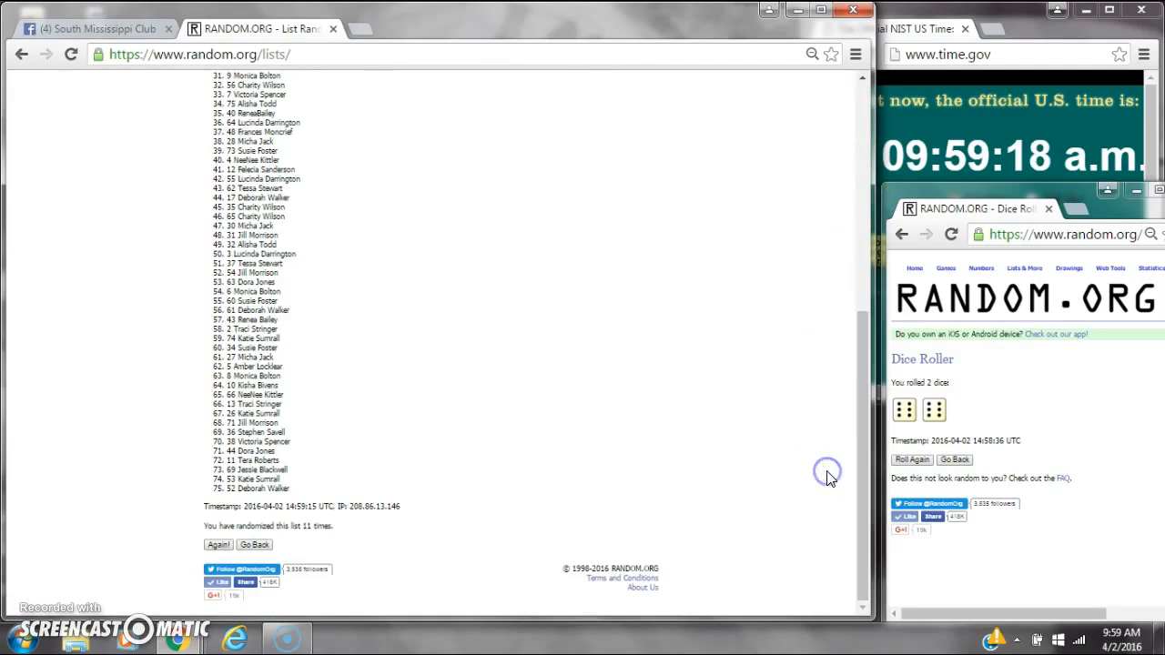
mouse_move(1077, 512)
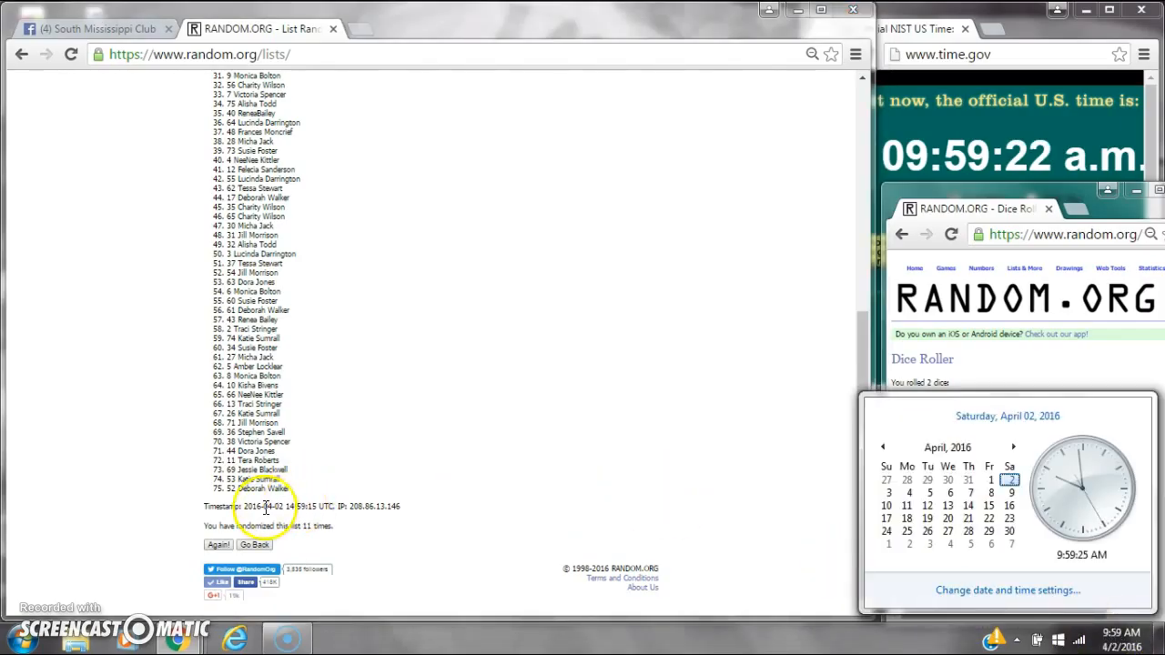
left_click(219, 544)
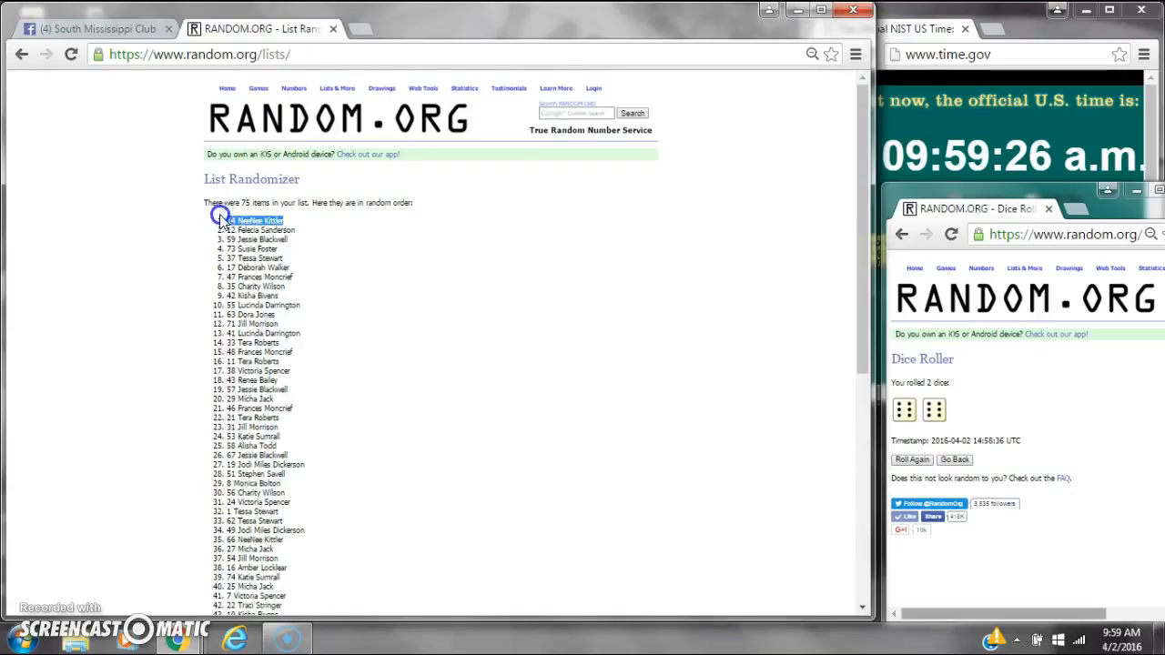
mouse_move(769, 560)
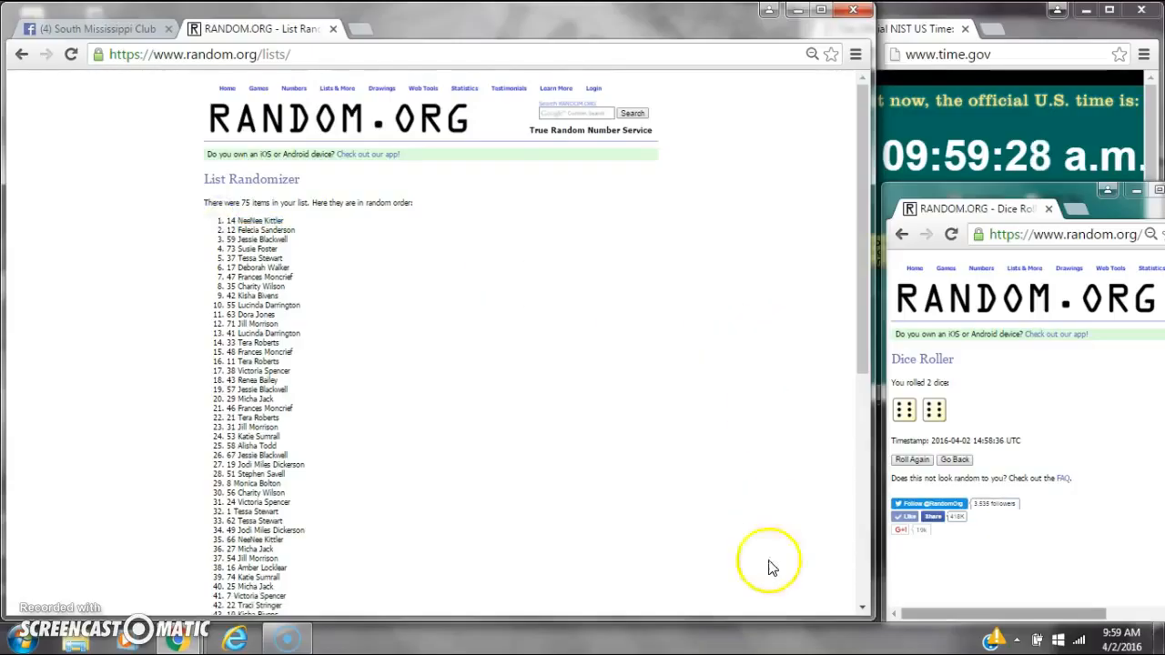
mouse_move(869, 605)
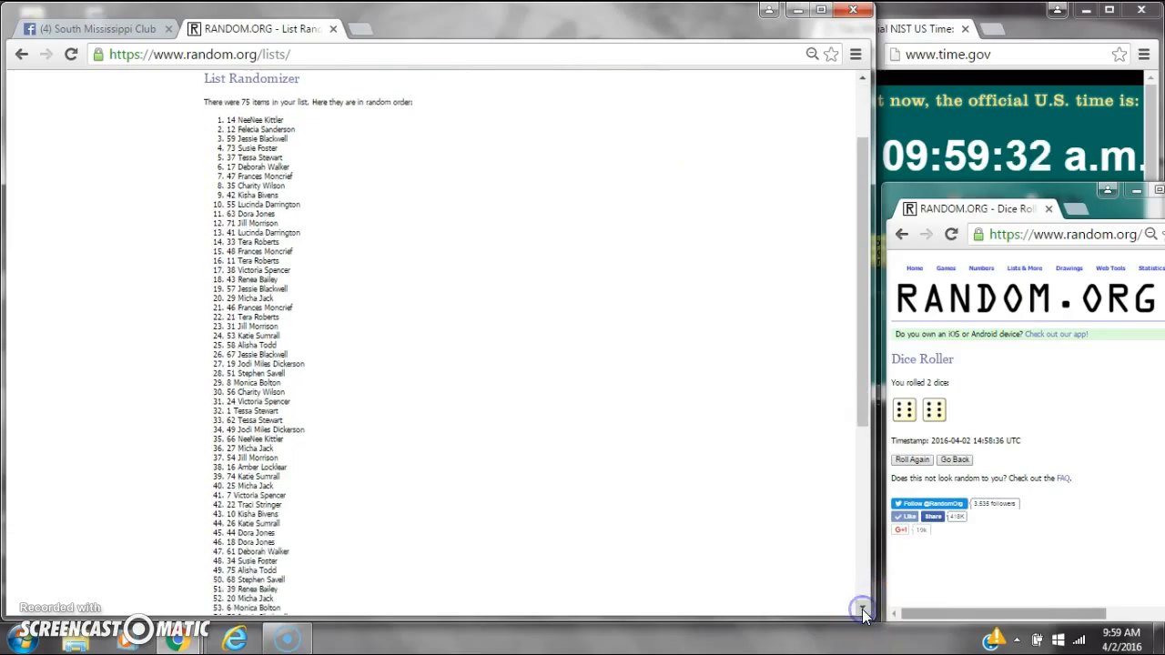
scroll("down", 3)
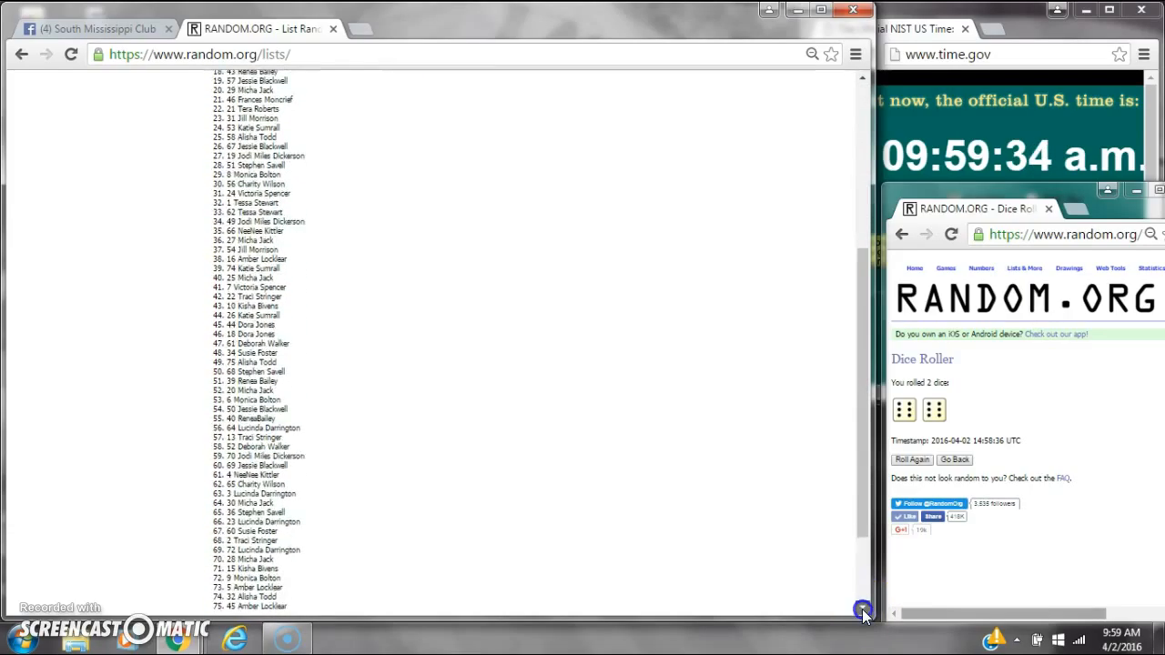
scroll("down", 3)
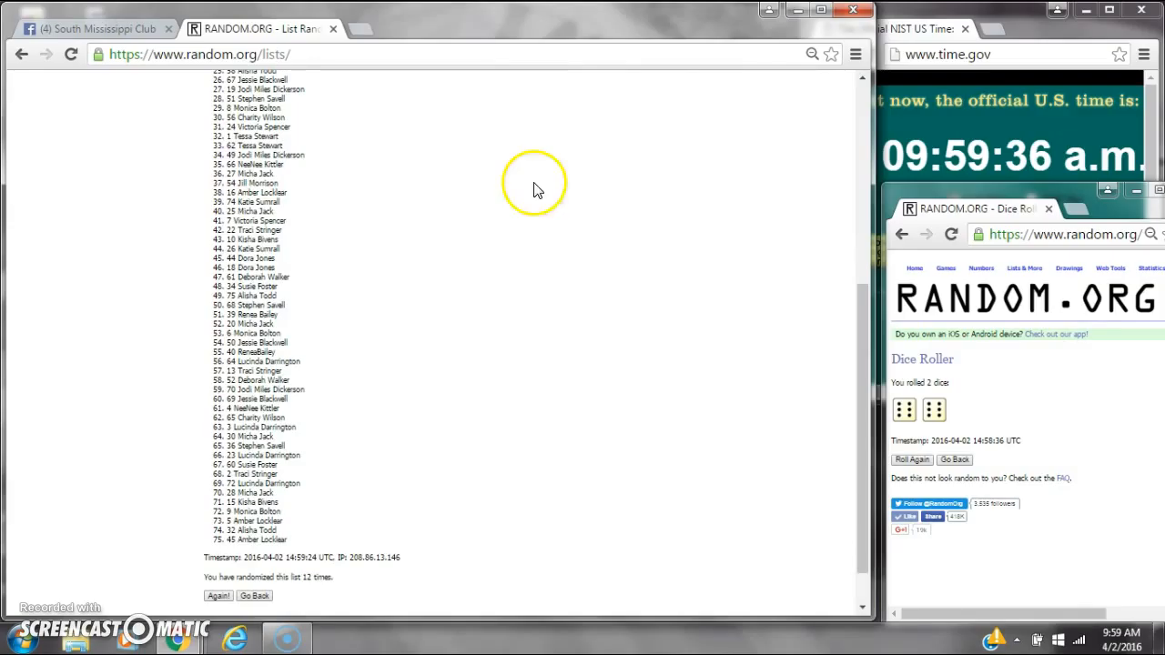
left_click(91, 28)
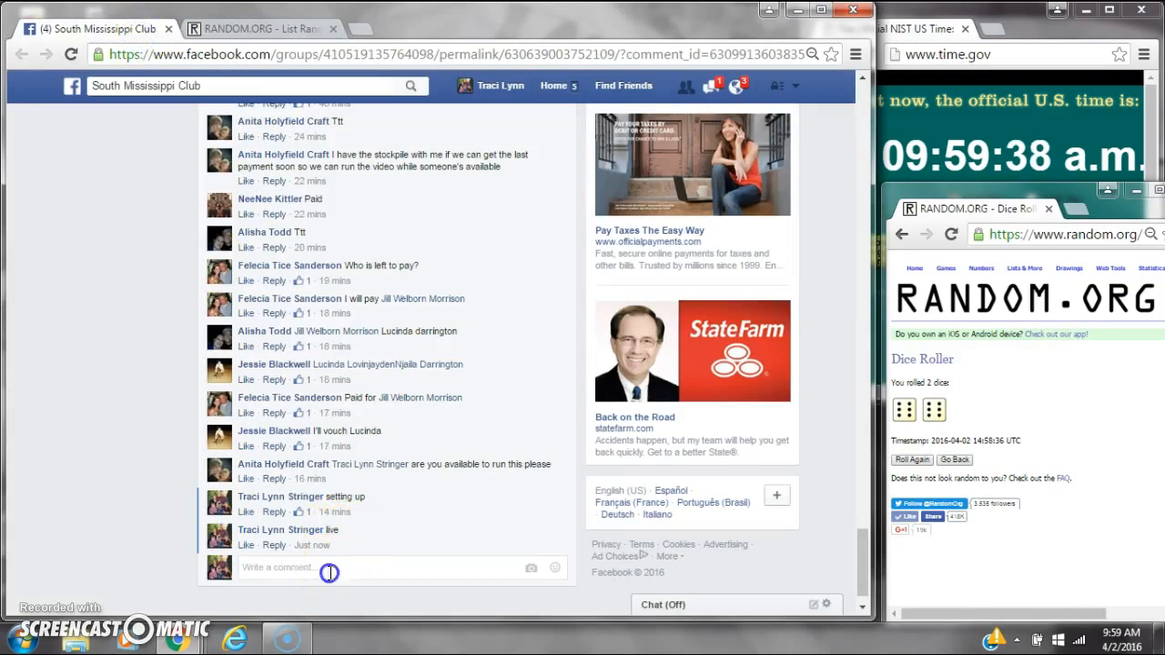